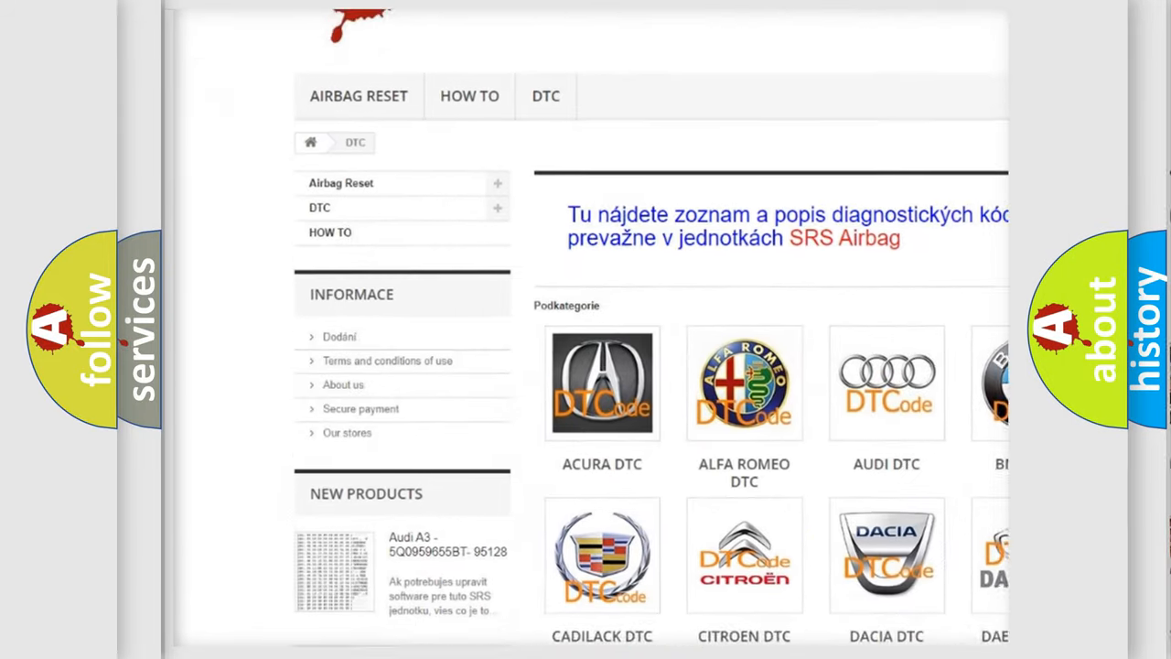
pyautogui.scroll(-3)
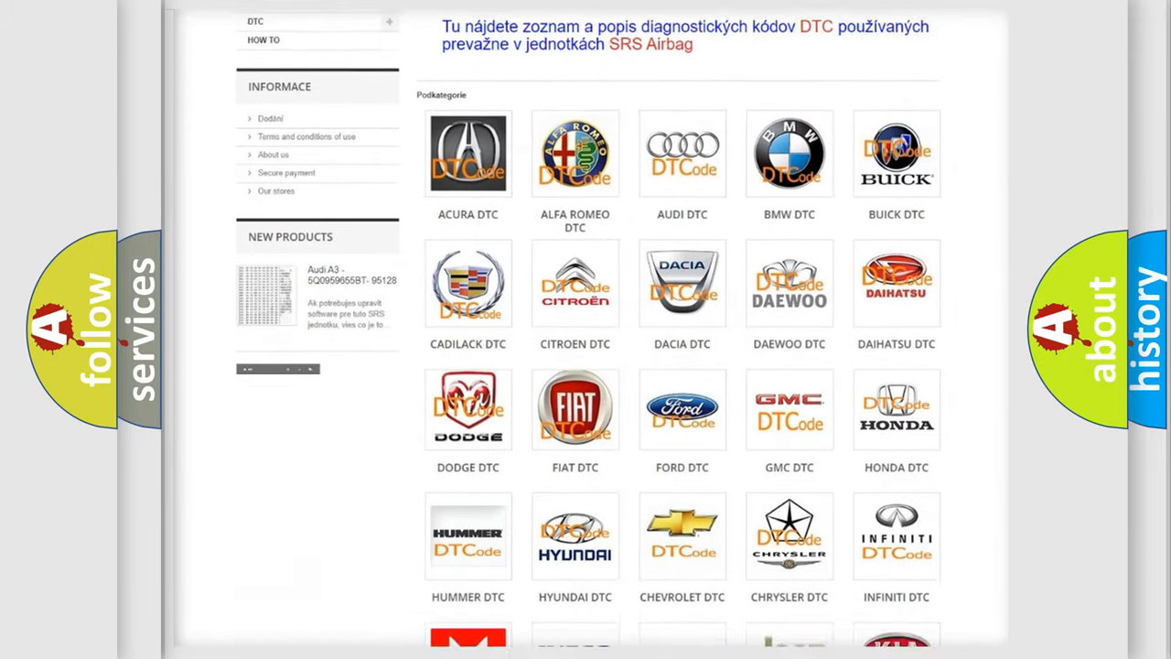
pyautogui.scroll(-3)
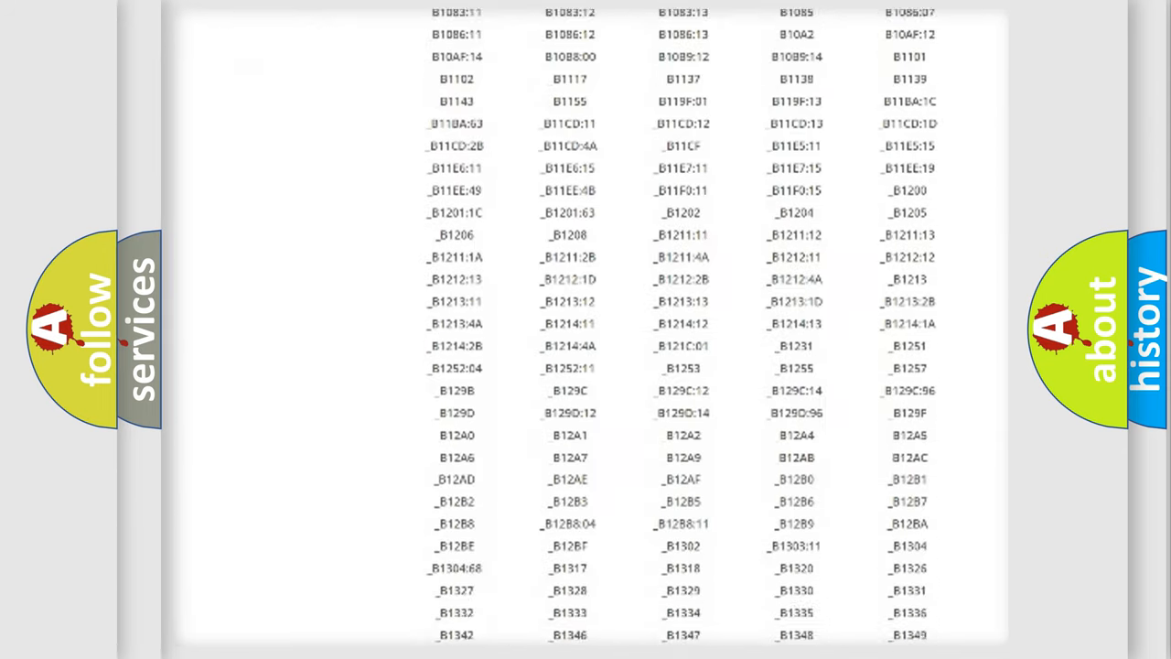
pyautogui.scroll(-3)
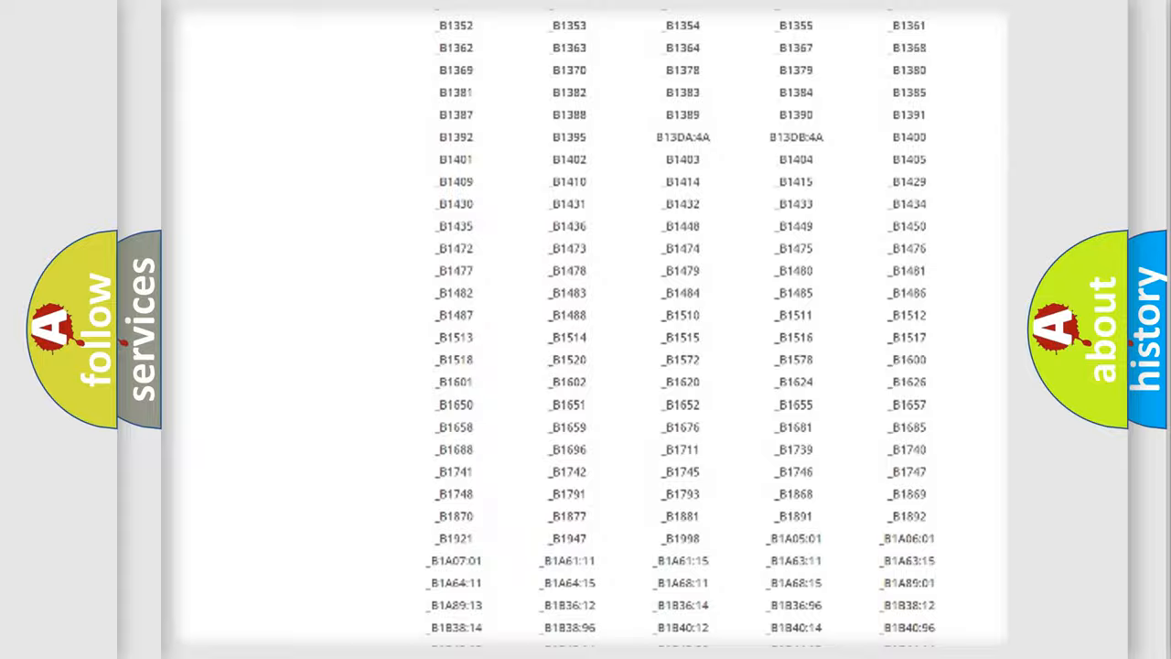